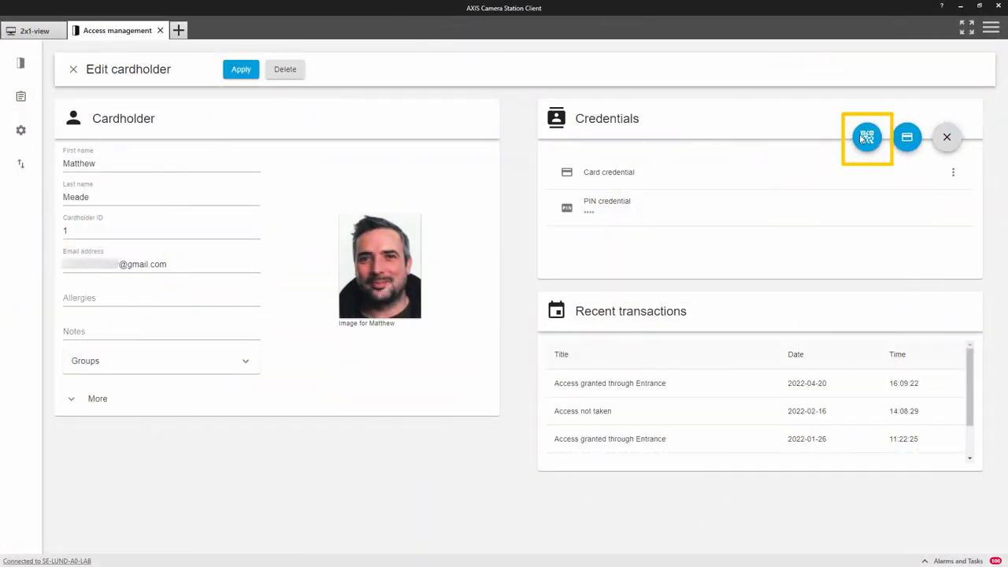
left_click(866, 137)
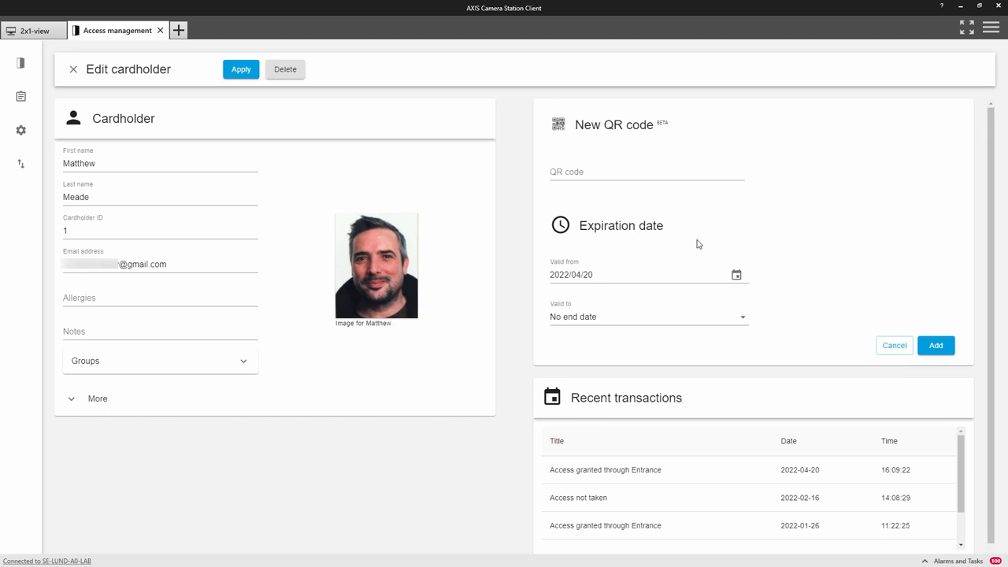
left_click(646, 172)
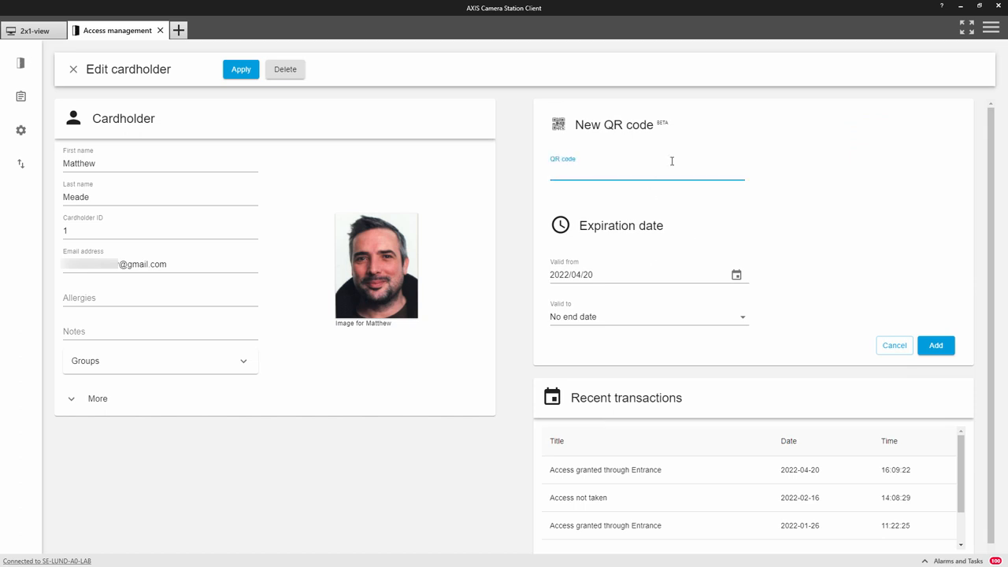
type("Temp")
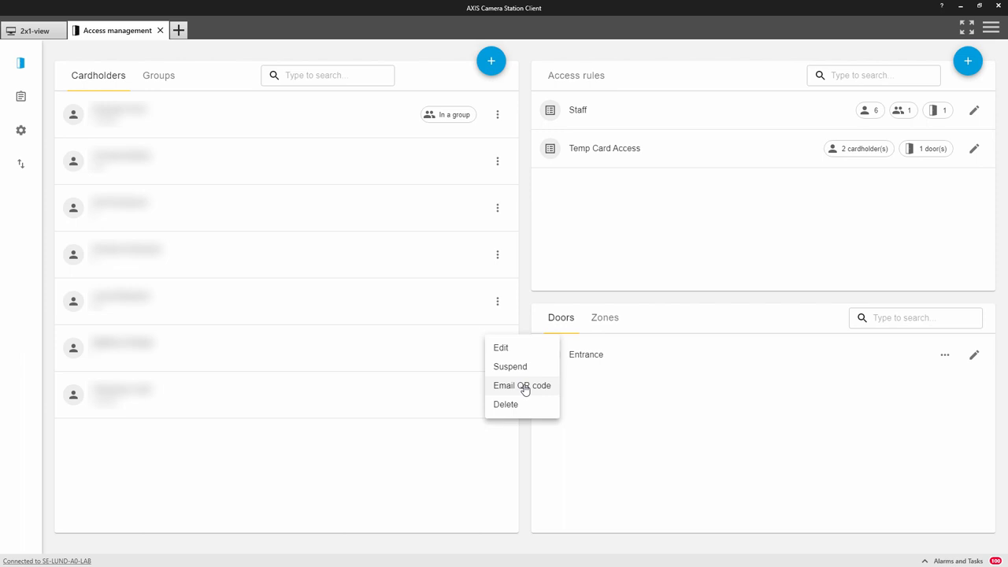
Email the cardholder their QR code and confirm the Email QR code dialog.
left_click(521, 385)
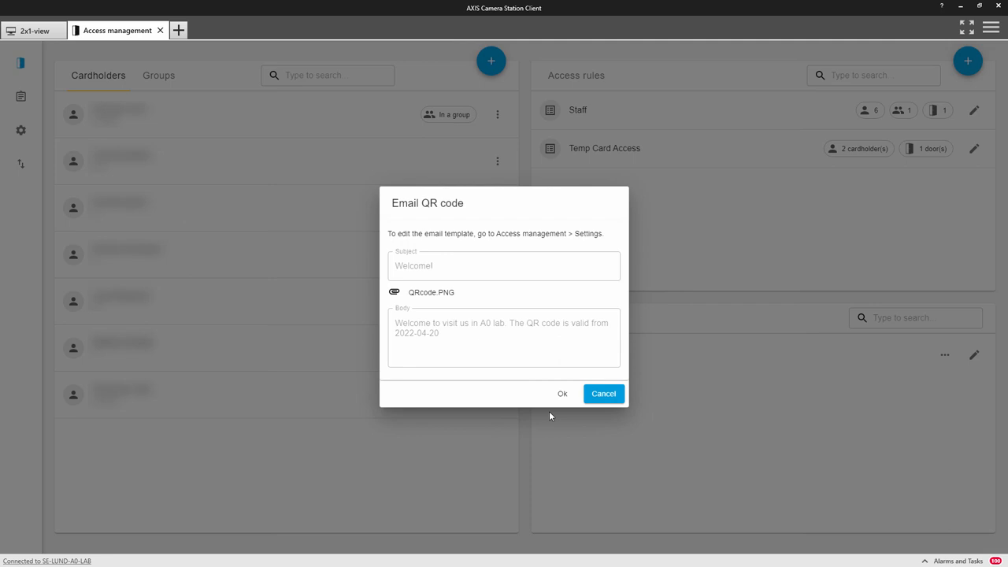
left_click(562, 394)
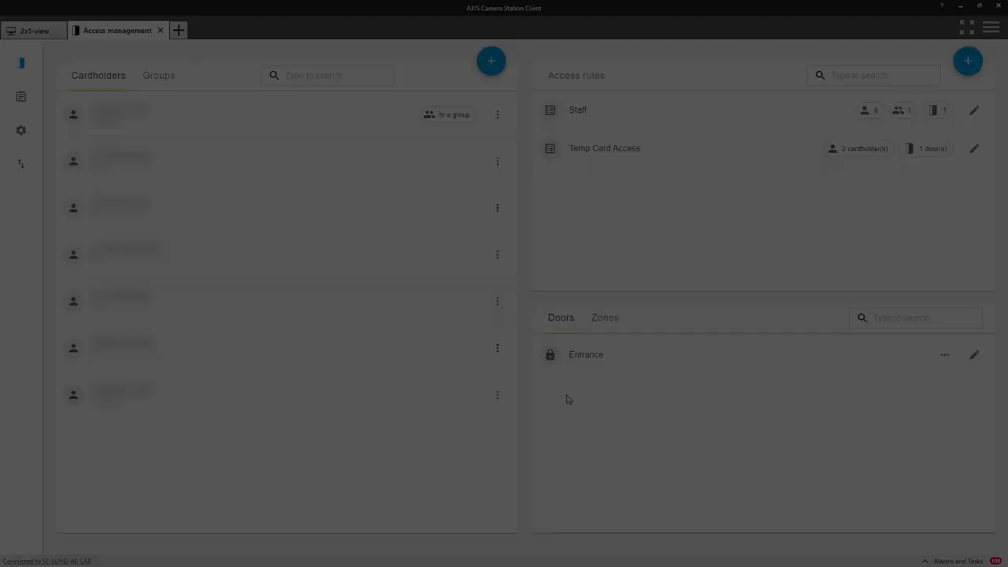
left_click(36, 31)
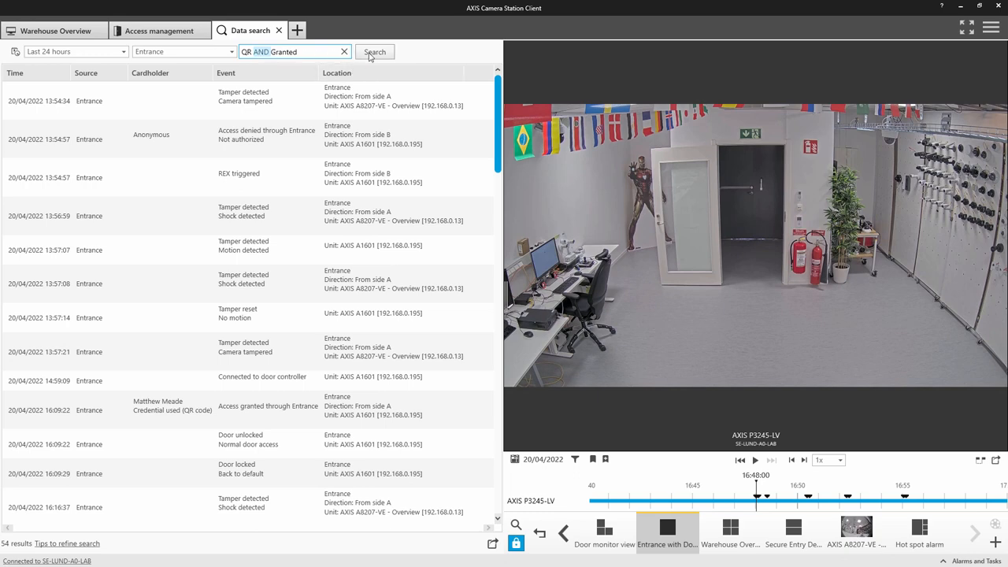
Run the data search with the 'QR AND Granted' filter on Entrance events.
left_click(374, 52)
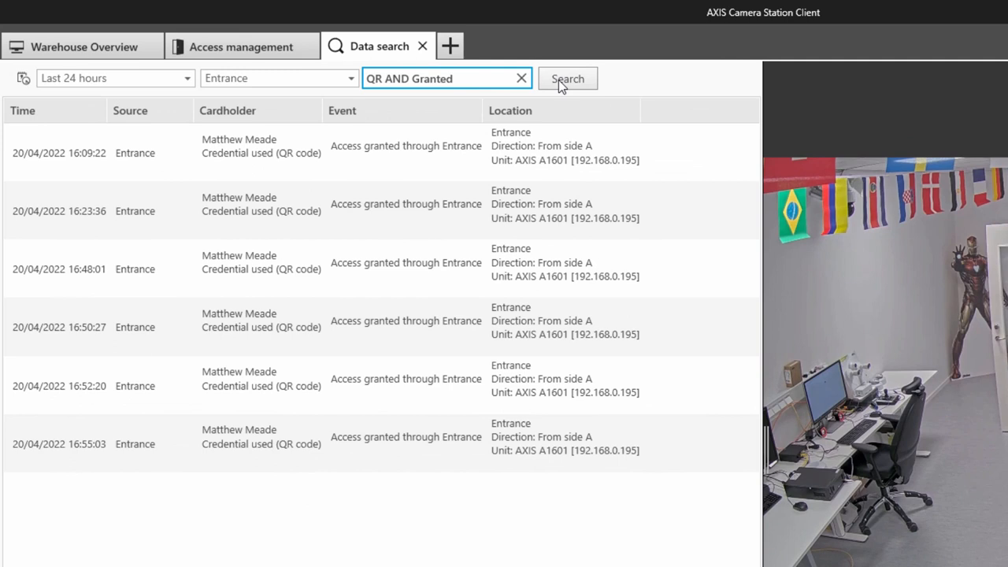
mouse_move(189, 82)
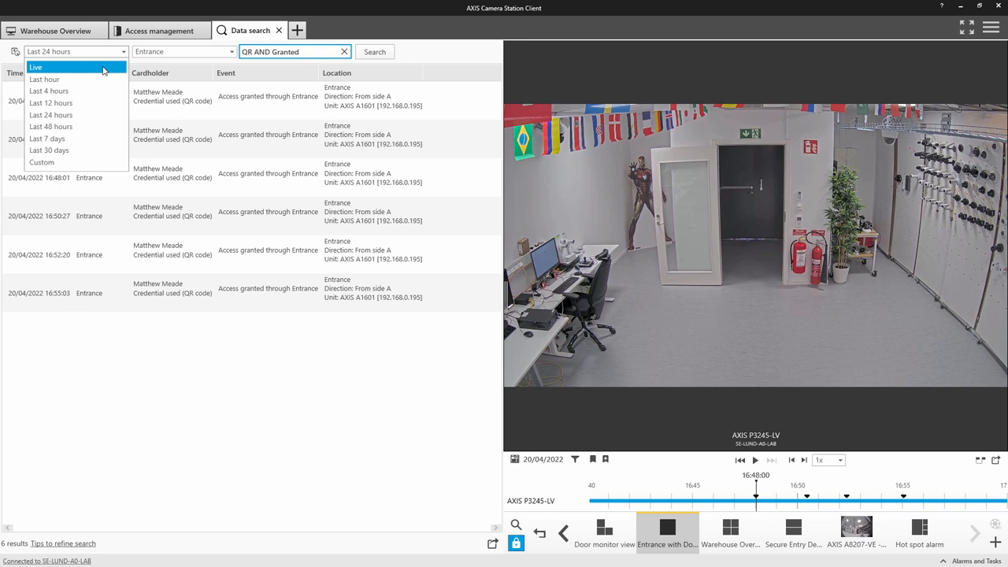
Switch the data search time range from last 24 hours to Live.
left_click(33, 67)
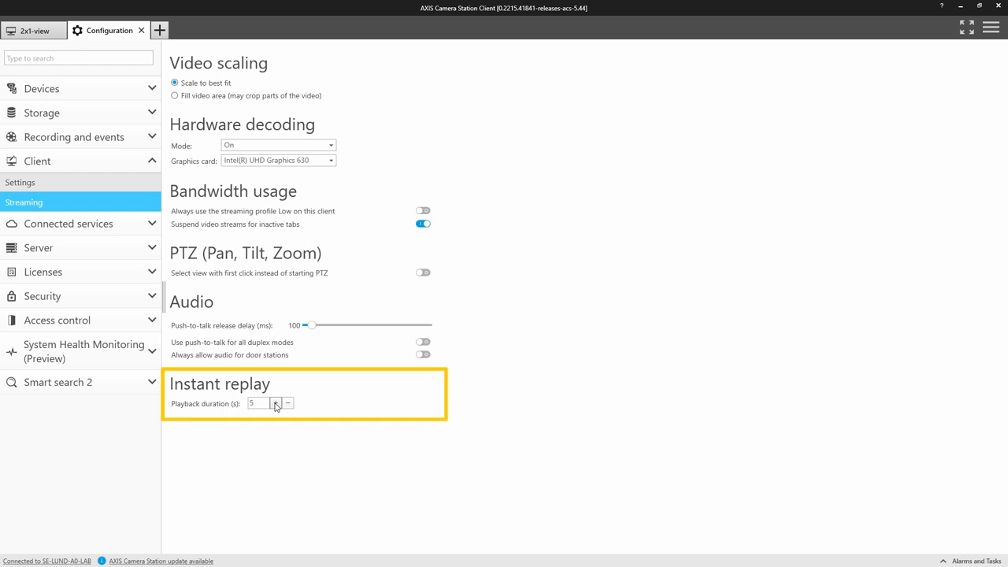
Raise the instant replay playback duration to 10 seconds.
left_click(277, 401)
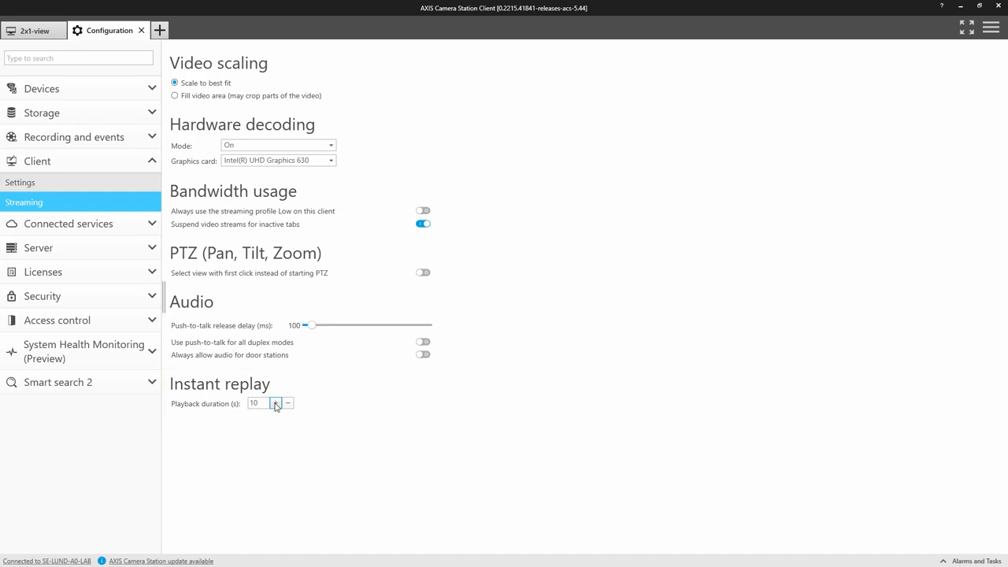
left_click(35, 30)
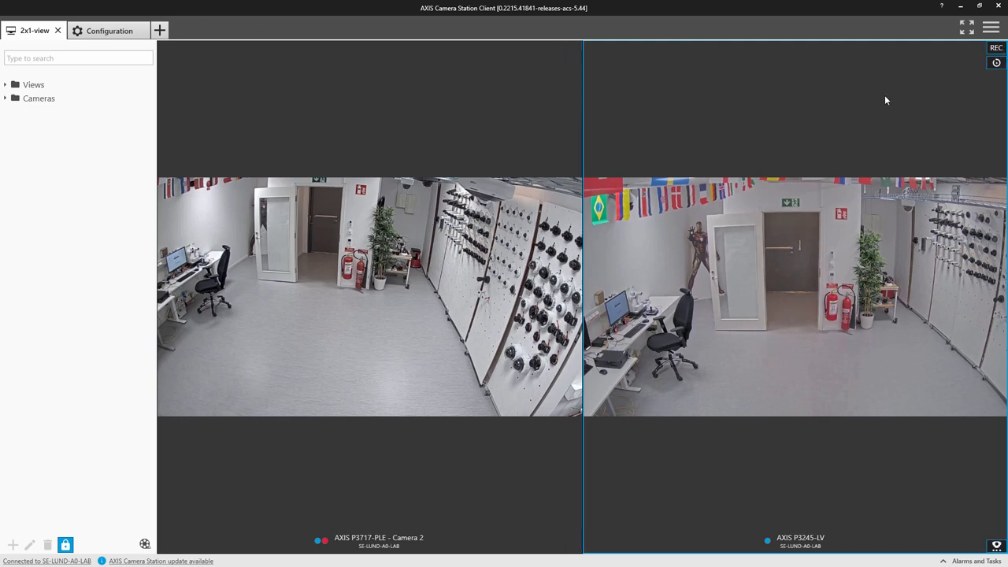
mouse_move(997, 63)
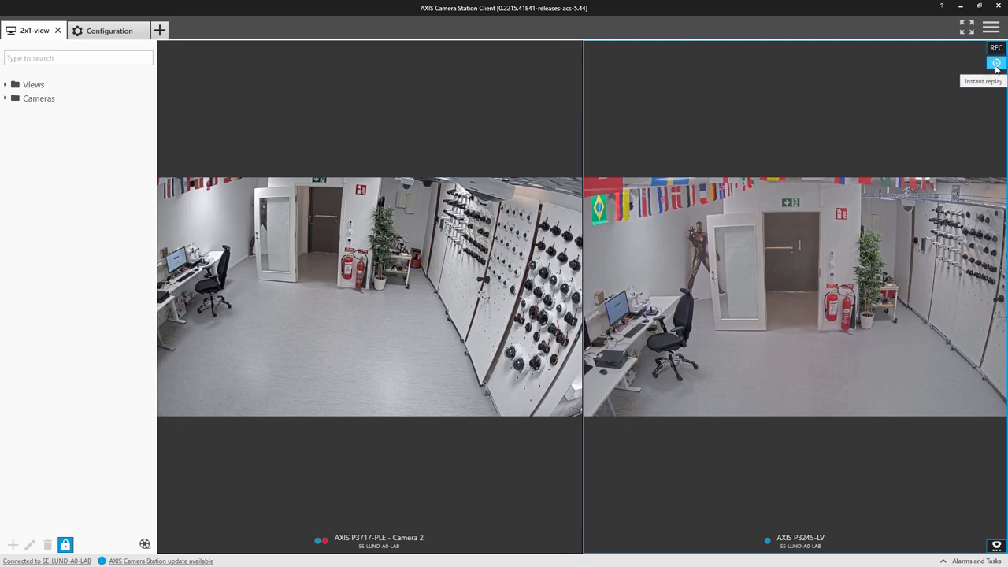
Trigger instant replay on the AXIS P3245-LV tile in the 2x1 view.
left_click(996, 63)
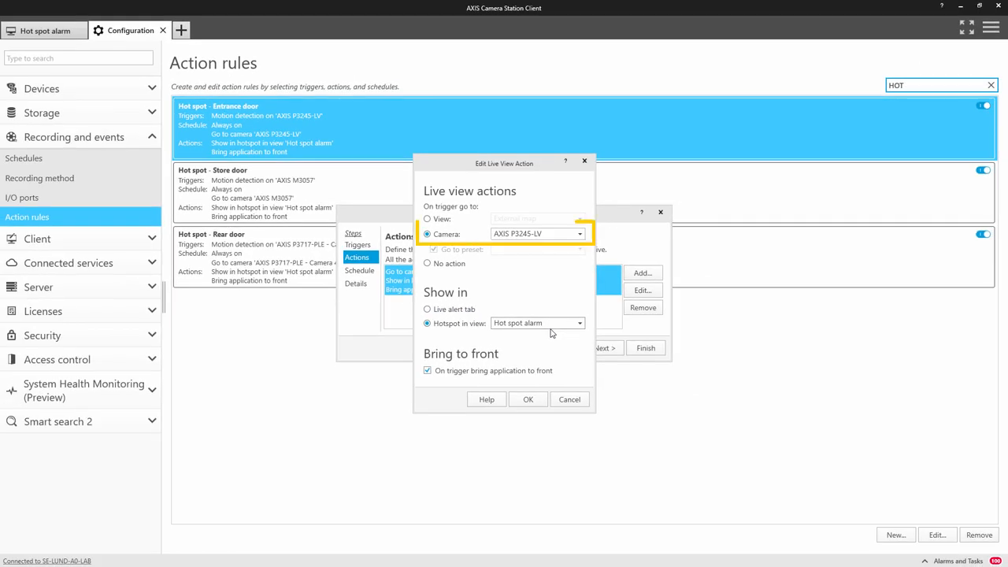
Review the Hot spot rule's live view action, then open the Hot spot alarm view.
left_click(427, 234)
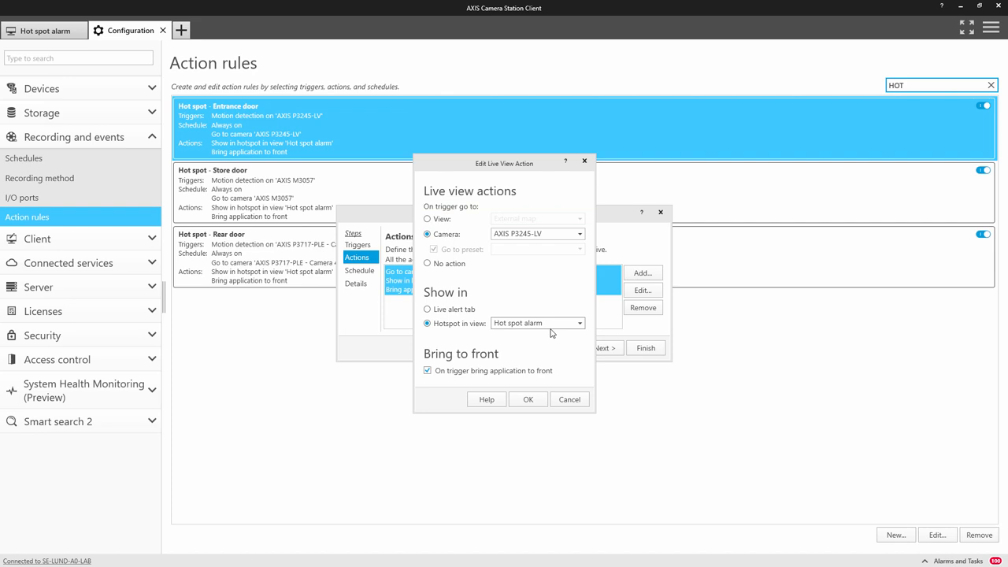
left_click(45, 30)
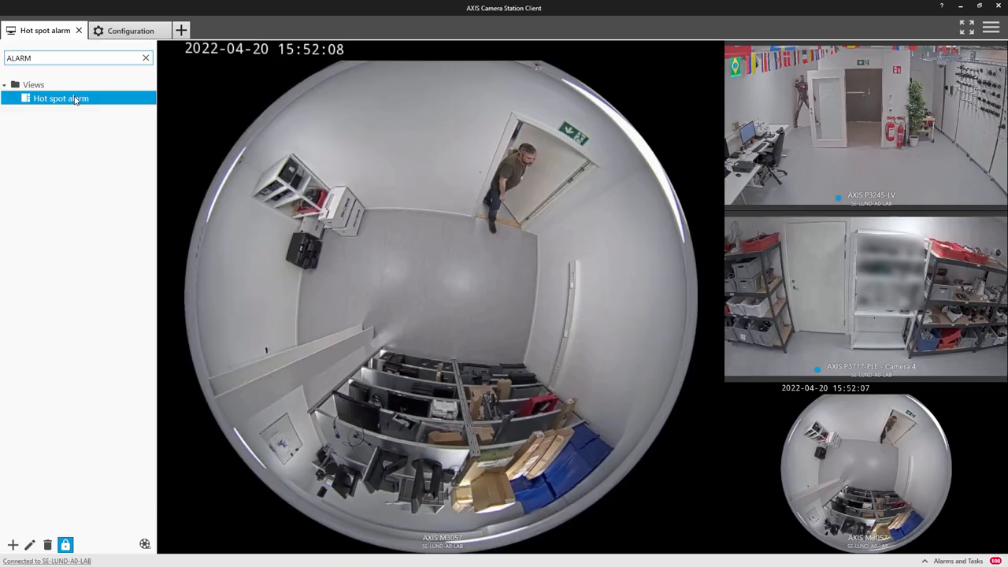